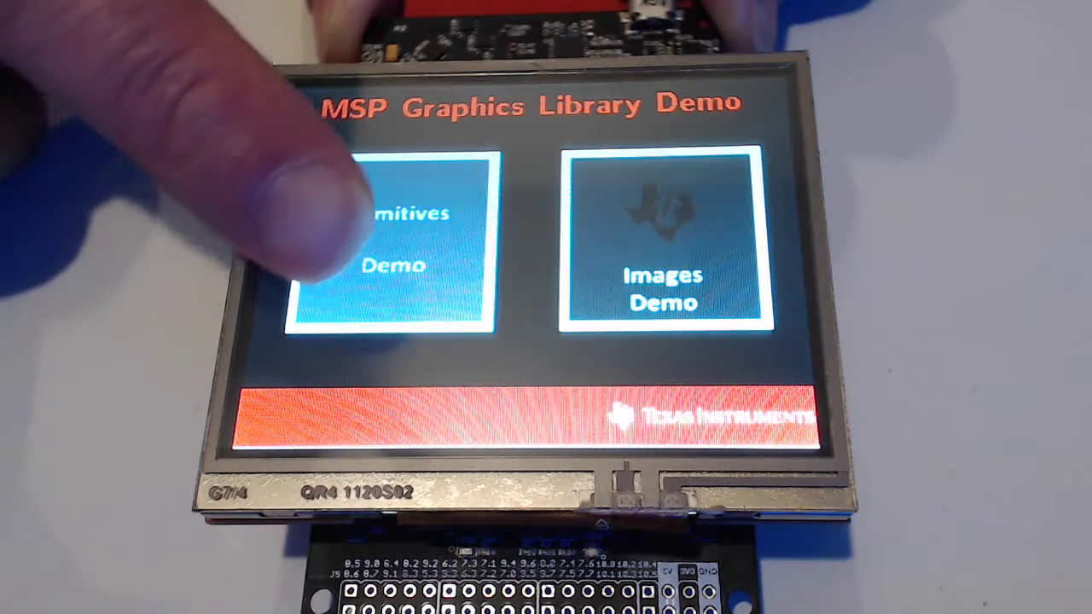
- Launch the Primitives Demo from the main menu to draw pixels and crossing lines
left_click(392, 239)
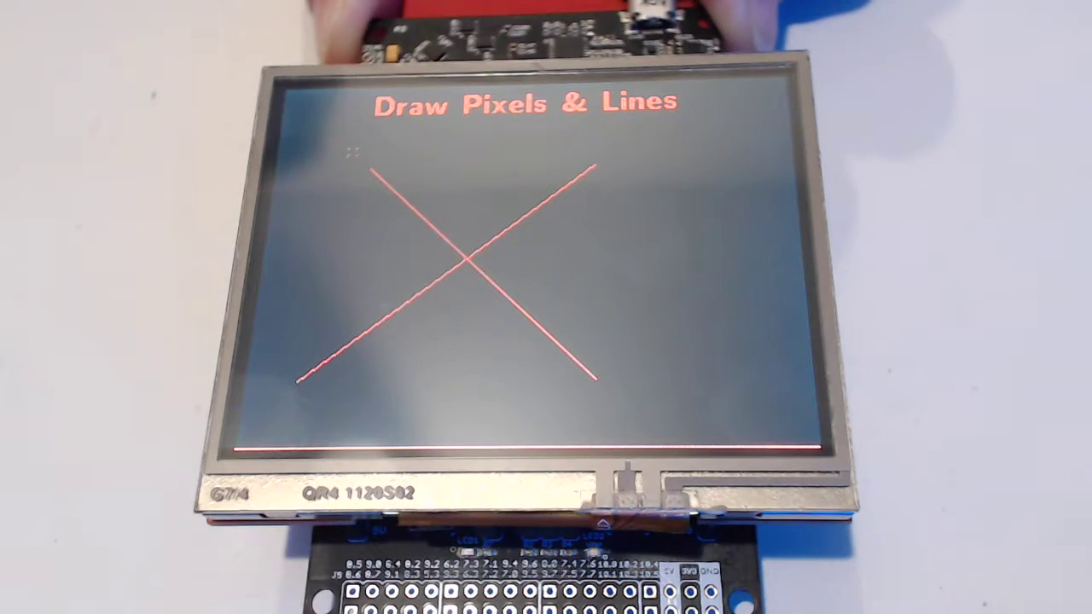